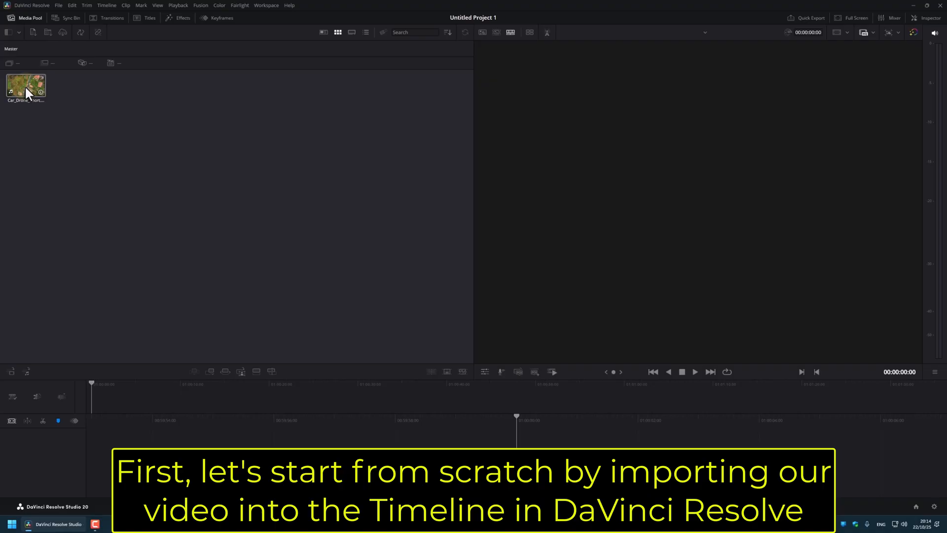
# Step: Drag the aerial drone clip from the Media Pool onto the timeline
pyautogui.moveTo(25, 85); pyautogui.dragTo(385, 398)
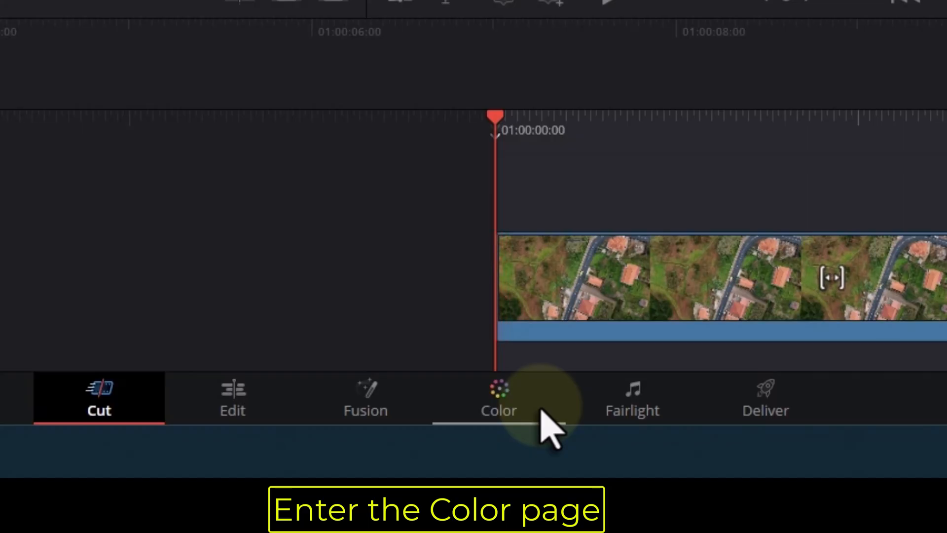
# Step: Switch to the Color page and choose the freehand Curve window tool
pyautogui.click(498, 398)
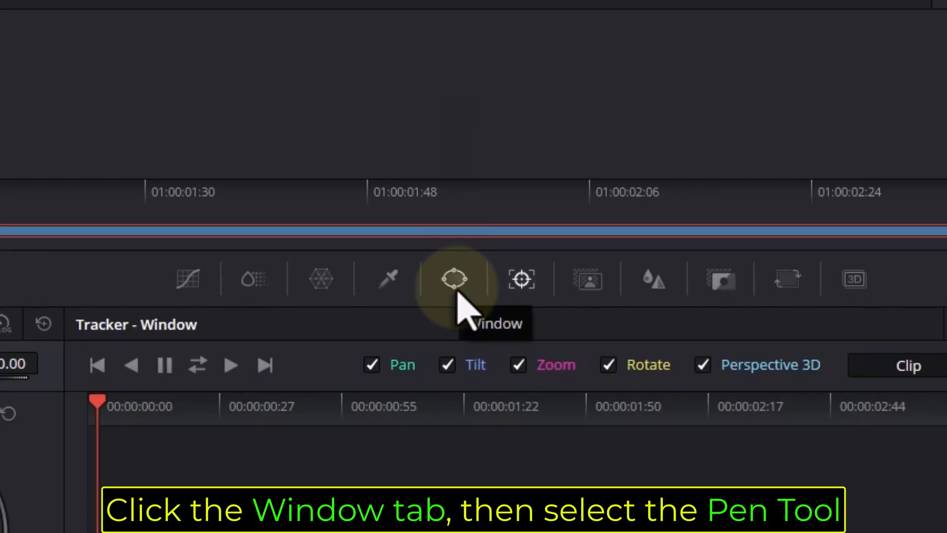
pyautogui.click(450, 278)
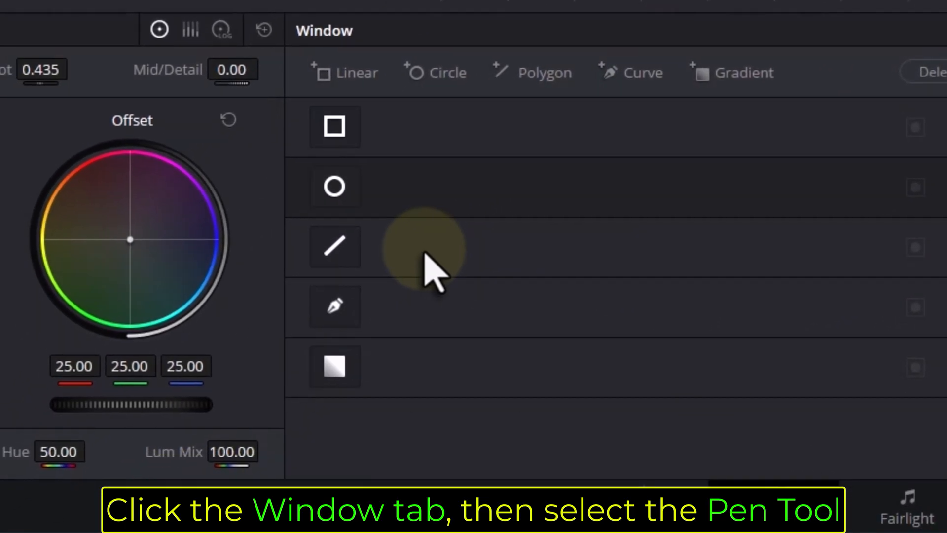
pyautogui.click(334, 306)
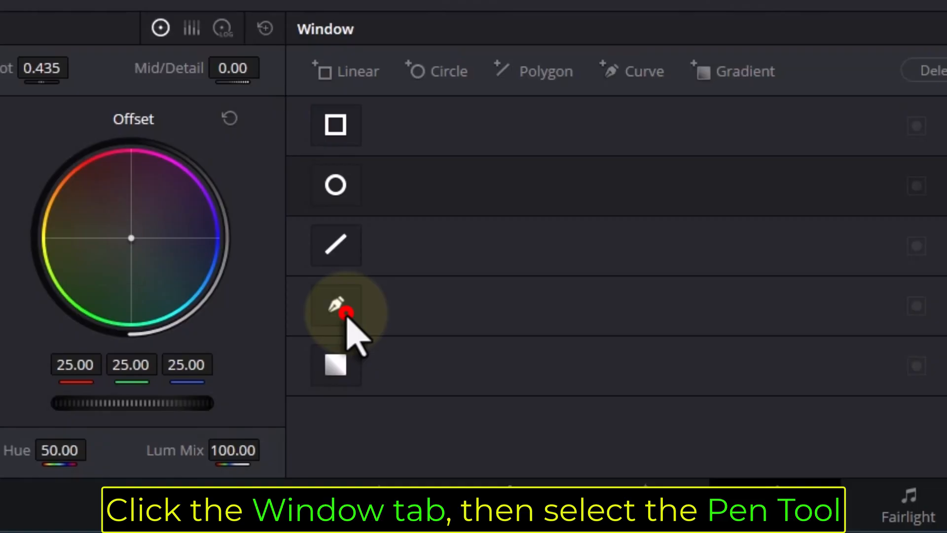
# Step: Zoom the viewer to 300% and begin the curve mask around the yellow car
pyautogui.click(334, 311)
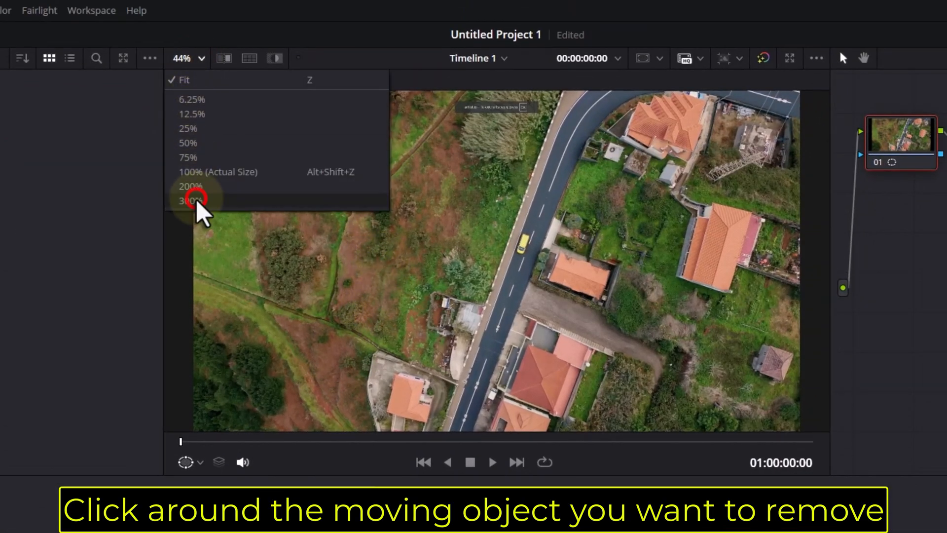
pyautogui.click(190, 201)
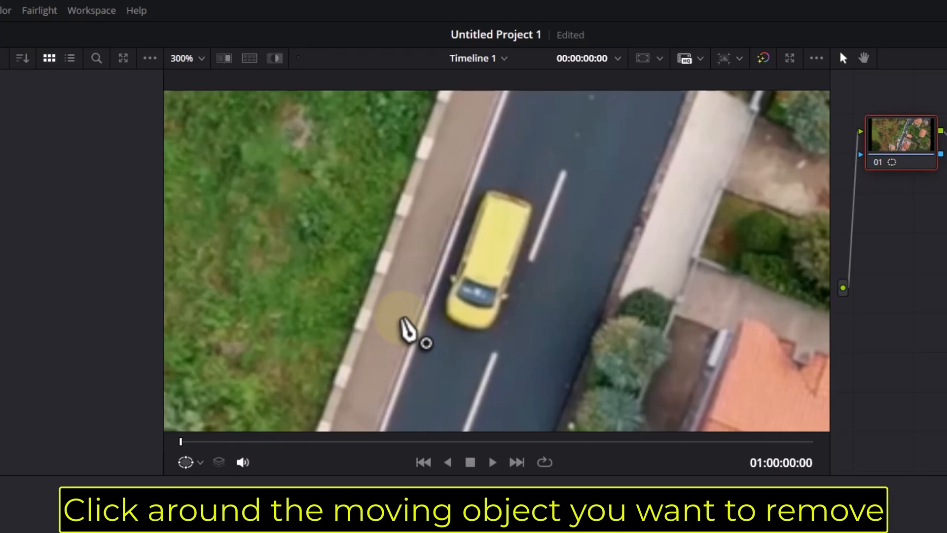
pyautogui.click(510, 178)
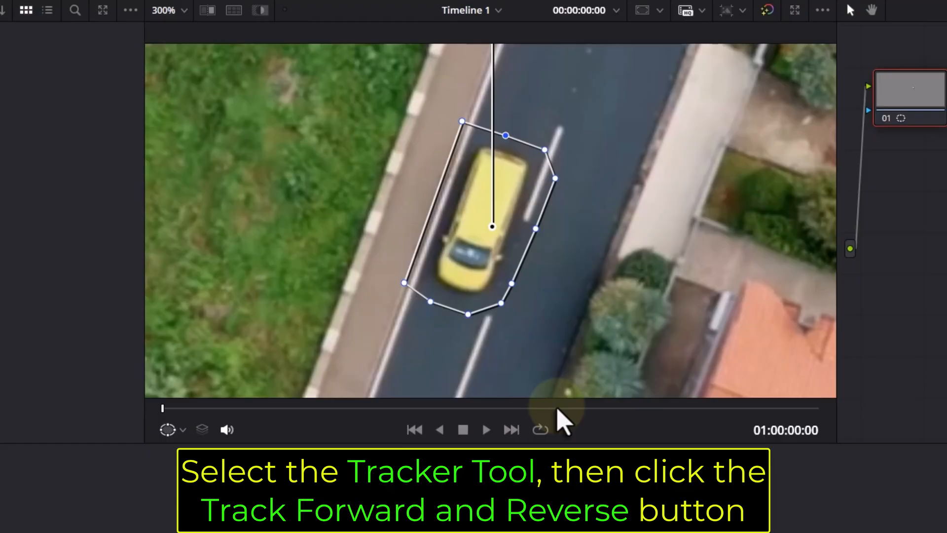
# Step: Track the car mask forward and reverse through the clip with the Tracker
pyautogui.click(510, 284)
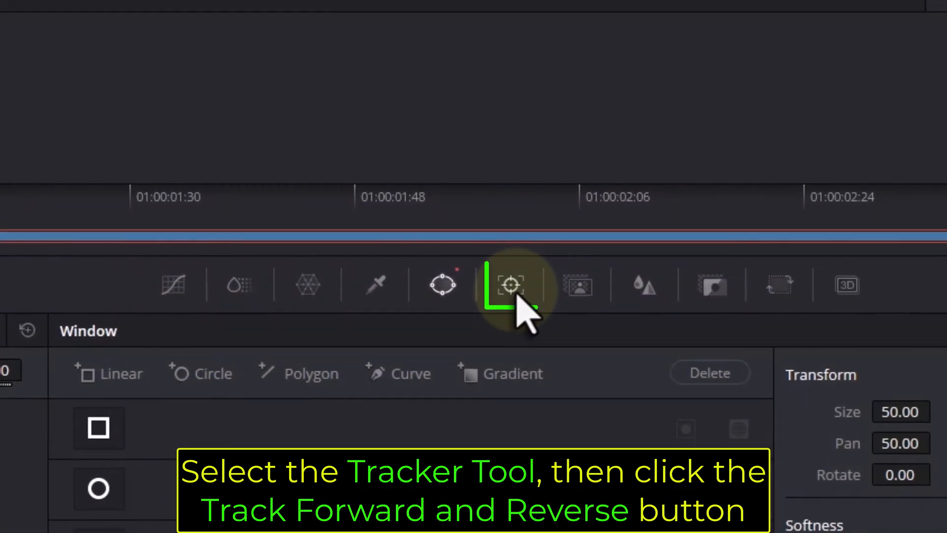
pyautogui.click(511, 285)
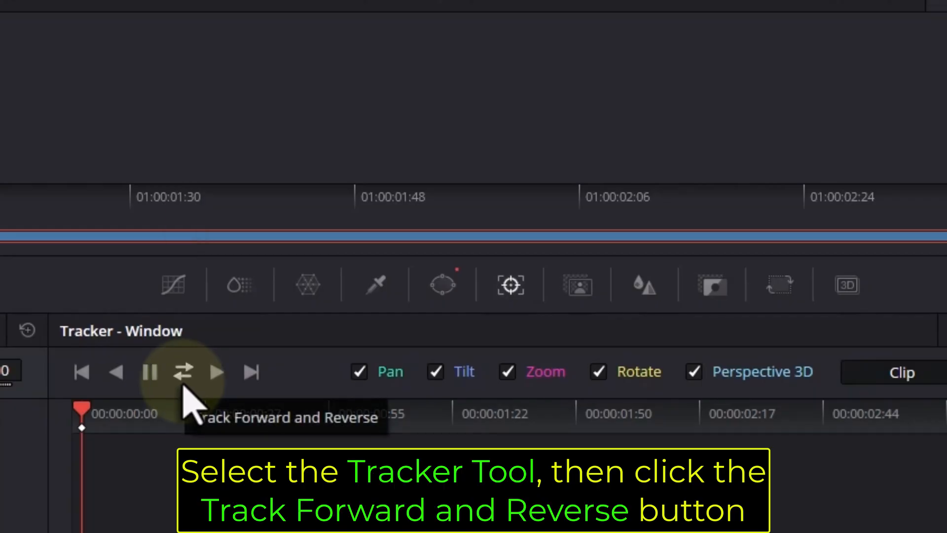
pyautogui.click(184, 372)
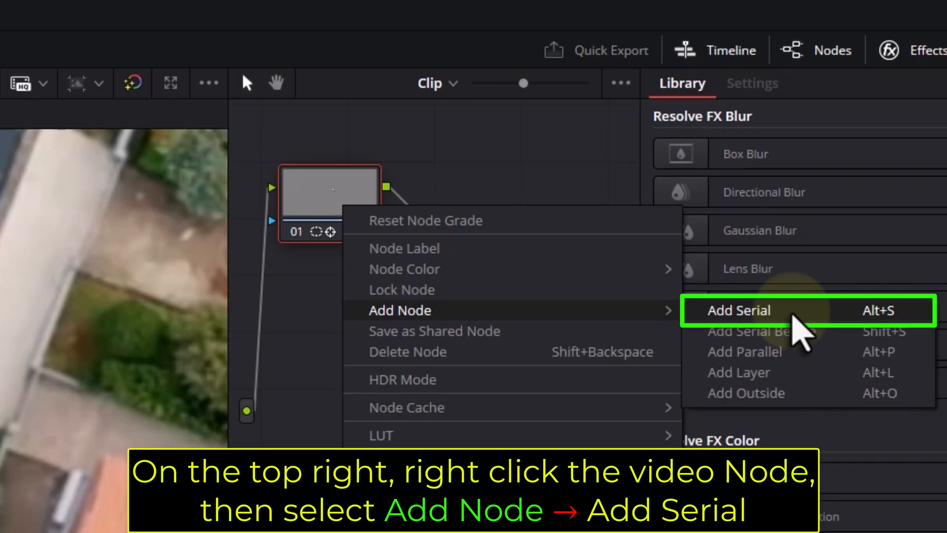
# Step: Add a serial node after node 01 and link node 01's key output into it
pyautogui.click(738, 310)
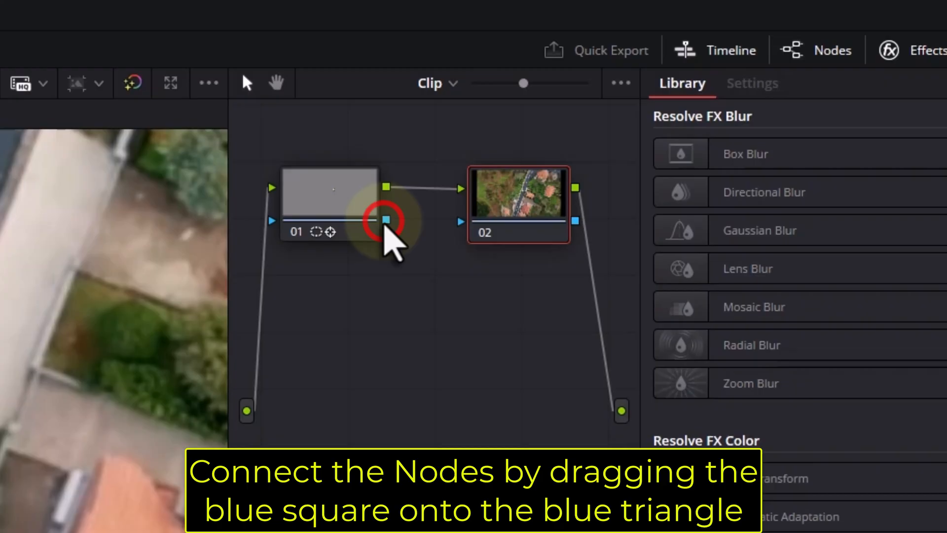
pyautogui.moveTo(373, 218); pyautogui.dragTo(462, 221)
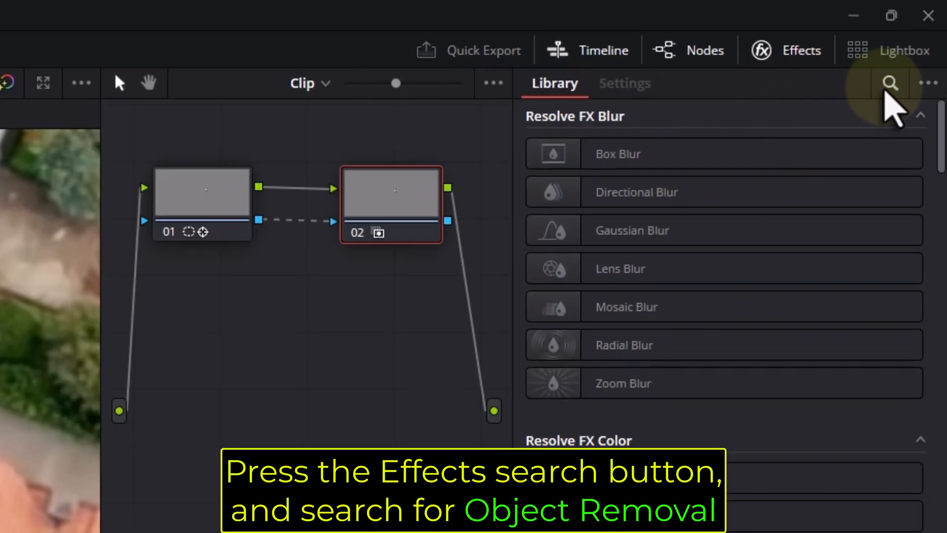
# Step: Search the Effects Library for 'object removal'
pyautogui.click(890, 82)
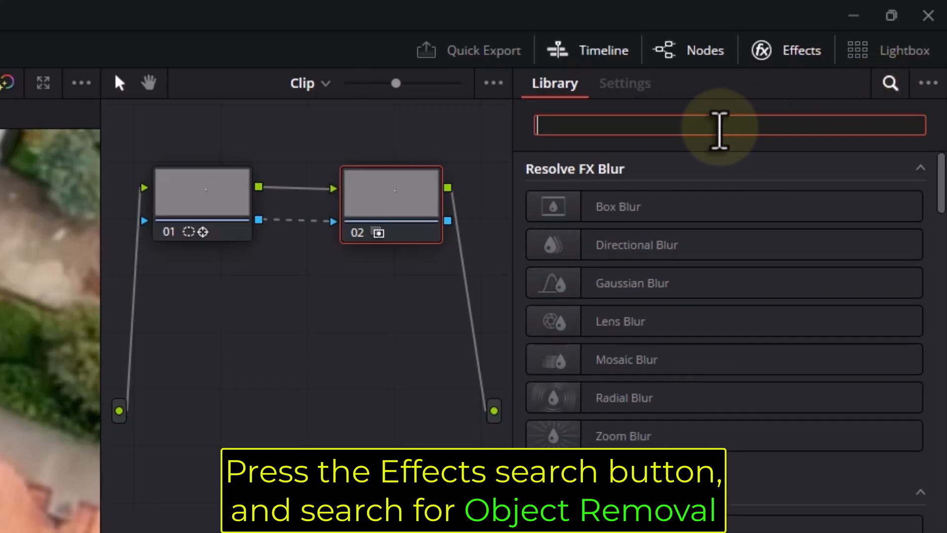
pyautogui.write('object removal')
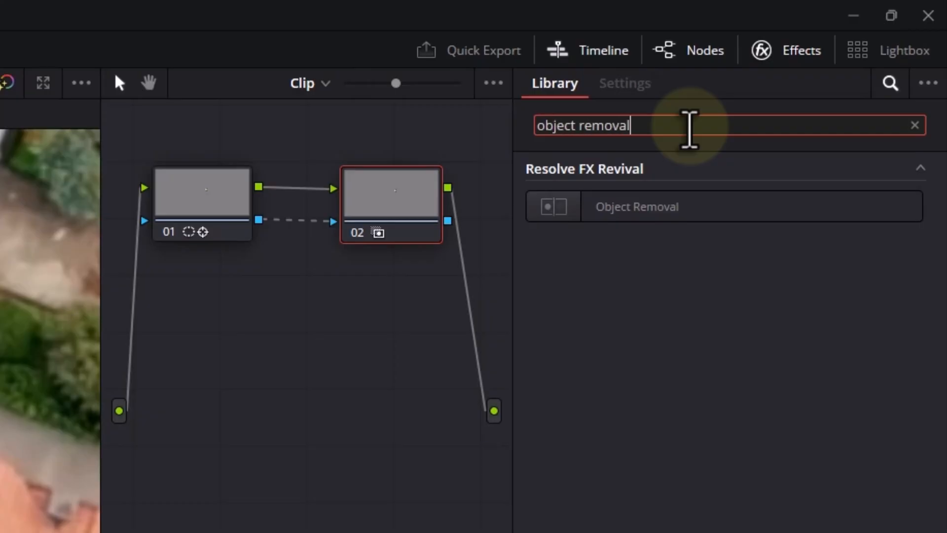
pyautogui.moveTo(615, 217)
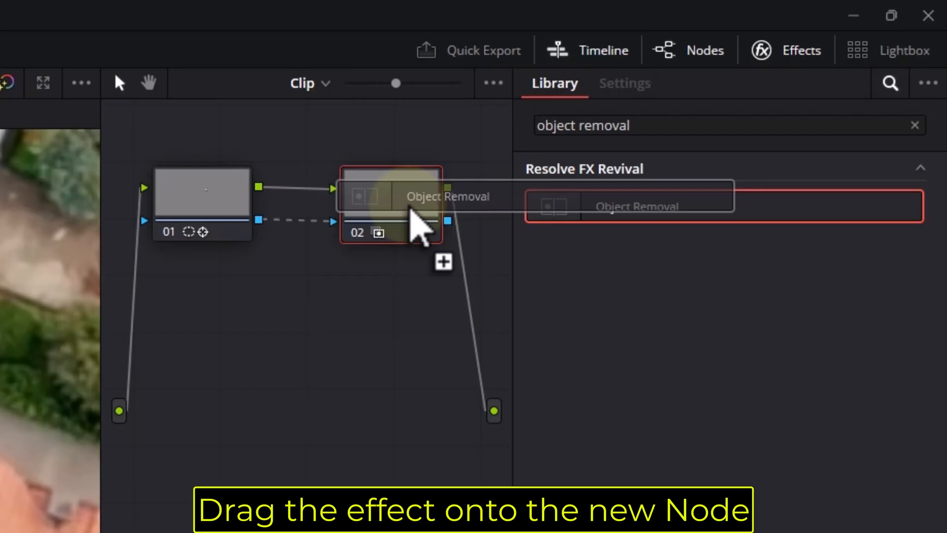
# Step: Apply Object Removal to node 02 and run Scene Analysis
pyautogui.moveTo(635, 206); pyautogui.dragTo(392, 205)
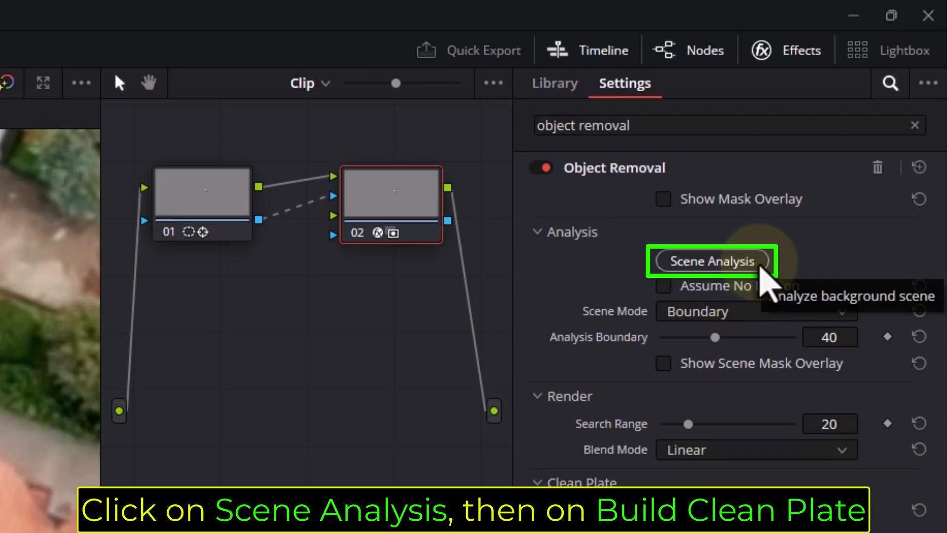
pyautogui.click(711, 261)
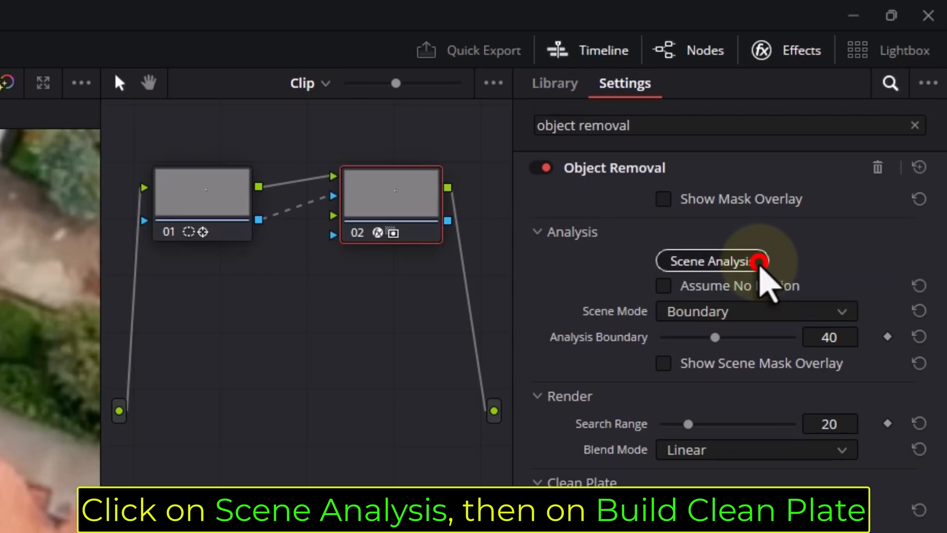
pyautogui.click(712, 261)
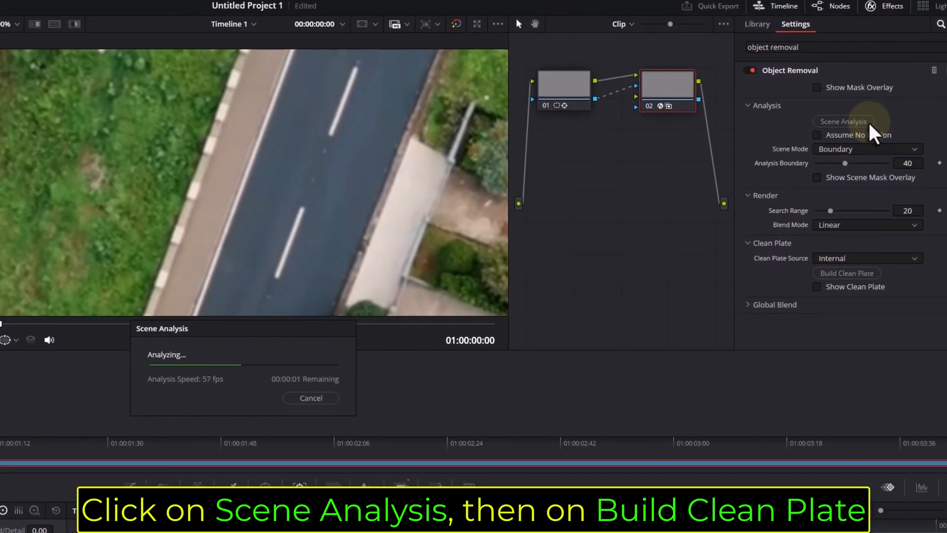
pyautogui.click(844, 120)
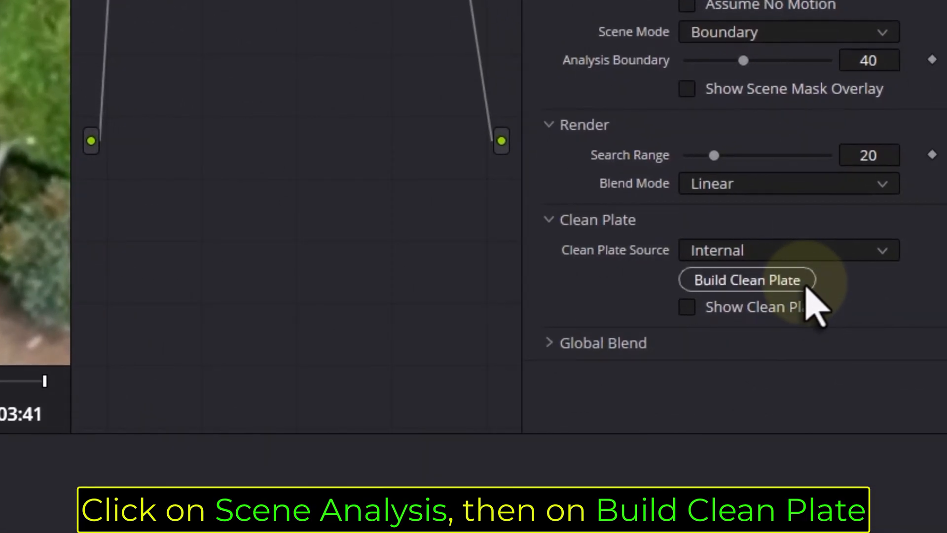
pyautogui.moveTo(747, 279)
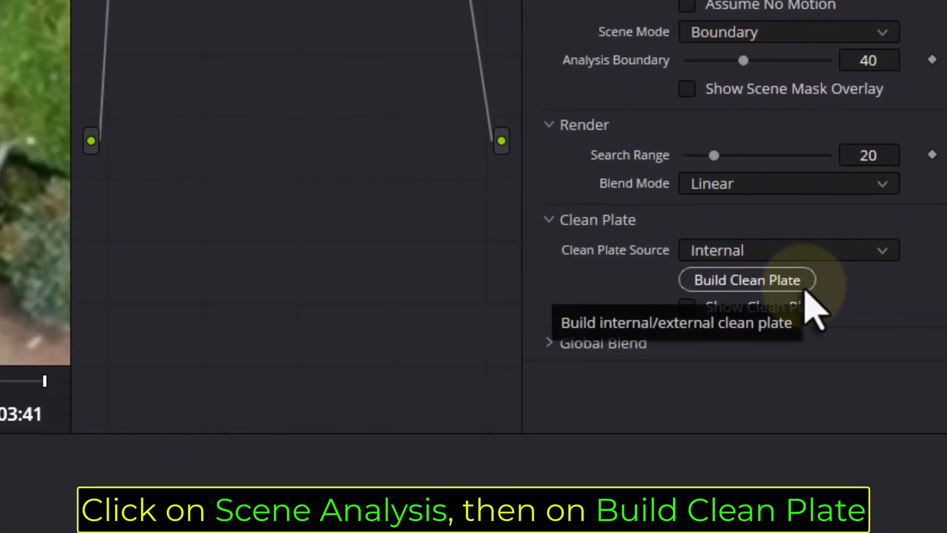
# Step: Build the clean plate and play back to confirm the yellow car is gone
pyautogui.click(746, 279)
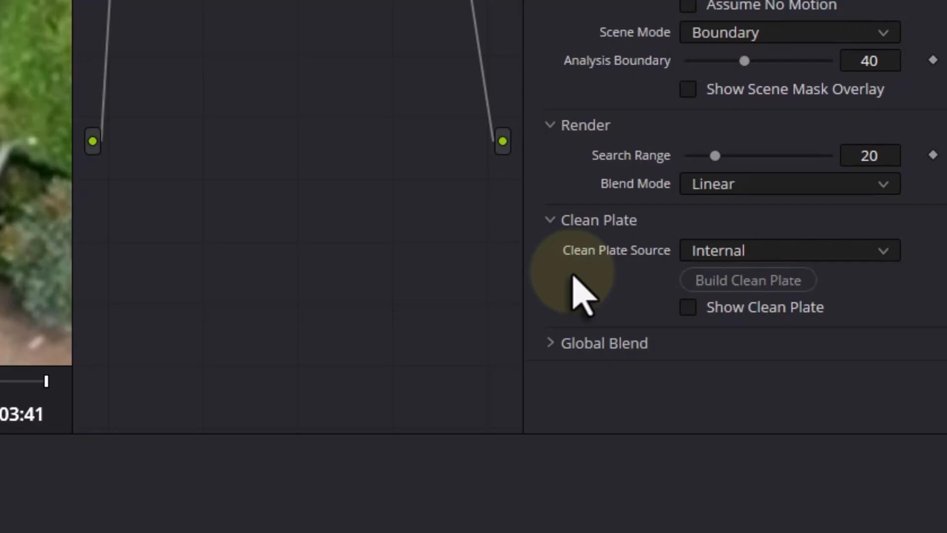
pyautogui.click(149, 57)
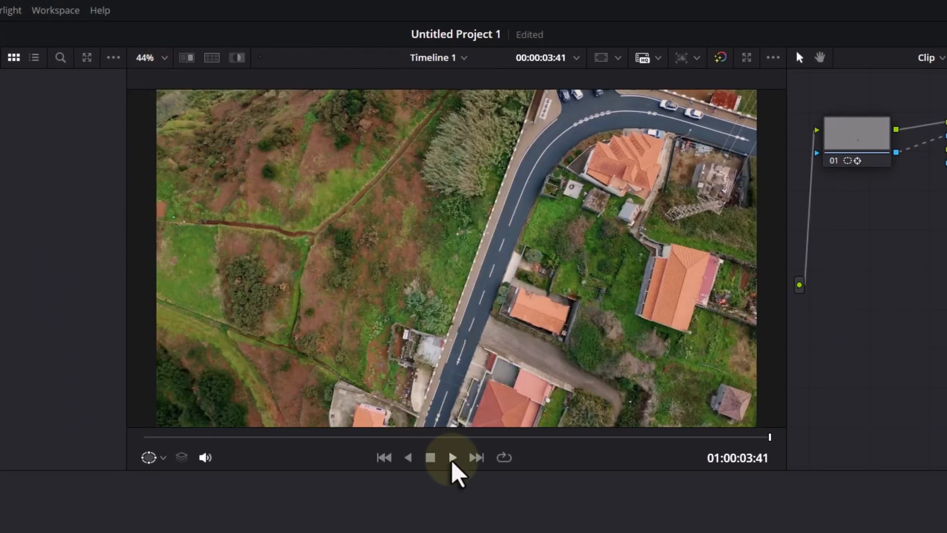
pyautogui.click(452, 457)
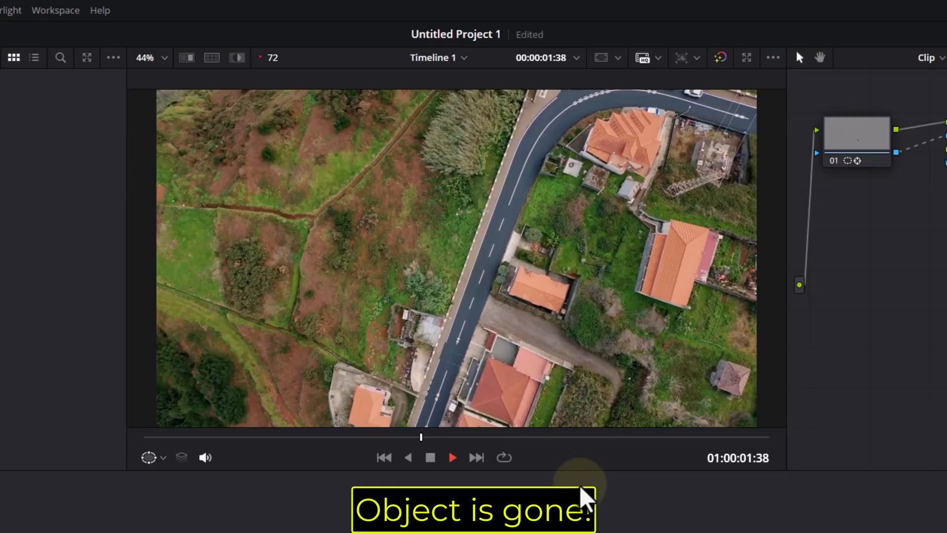